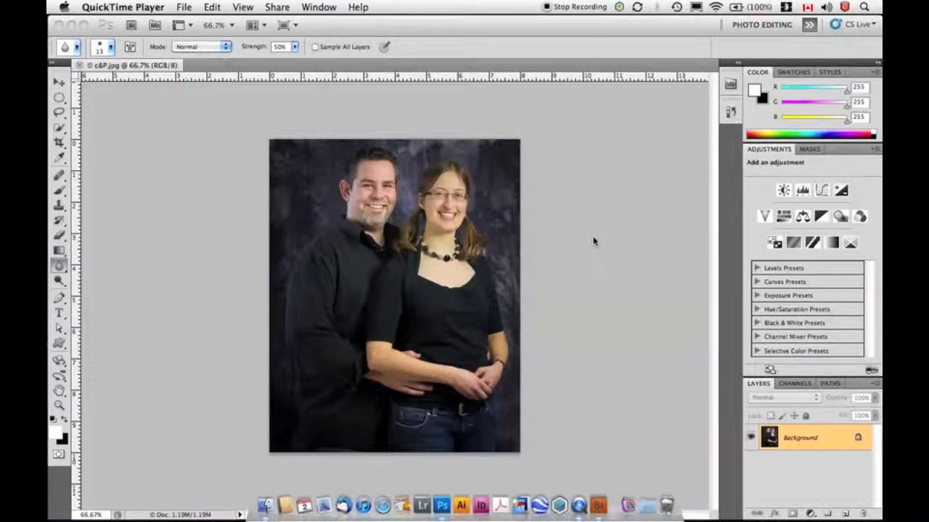
# Bring Photoshop to the front with the portrait and open the Image menu.
pyautogui.click(184, 6)
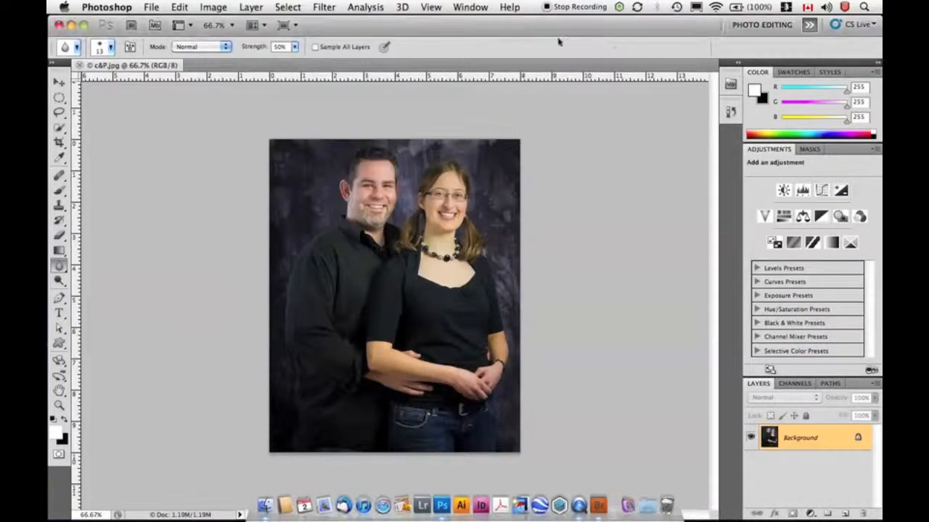
pyautogui.click(212, 7)
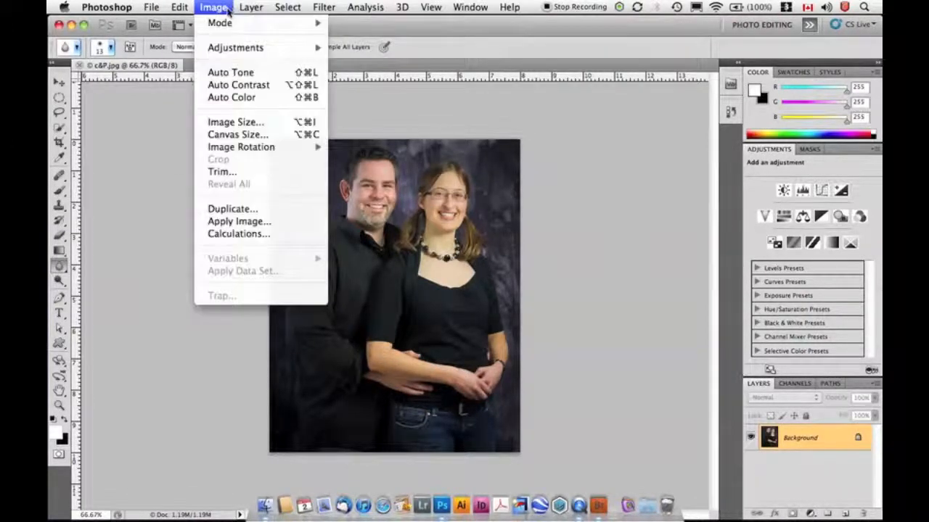
pyautogui.moveTo(236, 122)
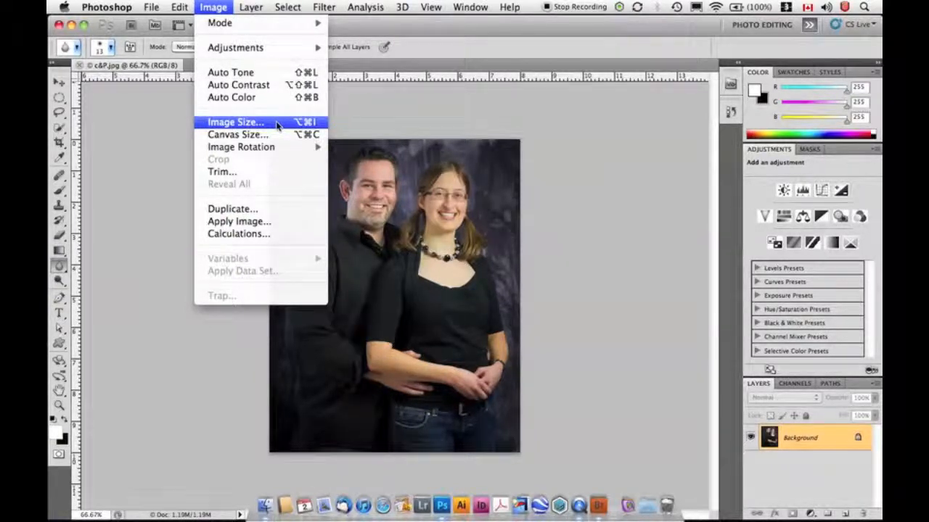
# Resize the portrait to 400 pixels wide (400×500) in Image Size, keeping proportions.
pyautogui.click(235, 122)
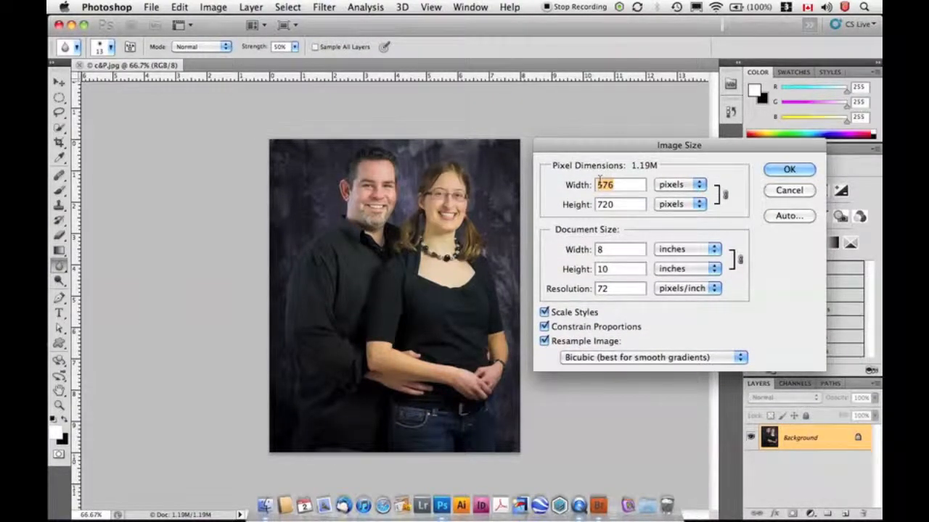
pyautogui.moveTo(621, 204)
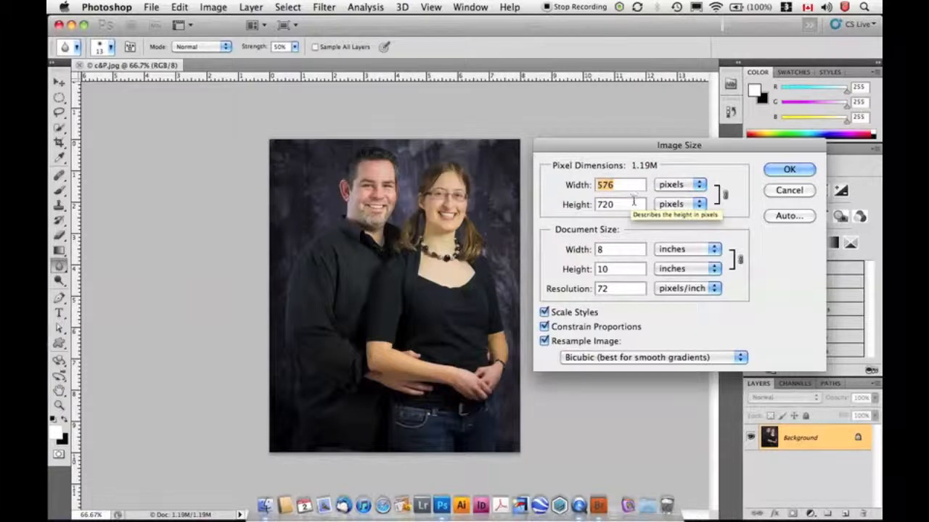
pyautogui.moveTo(621, 194)
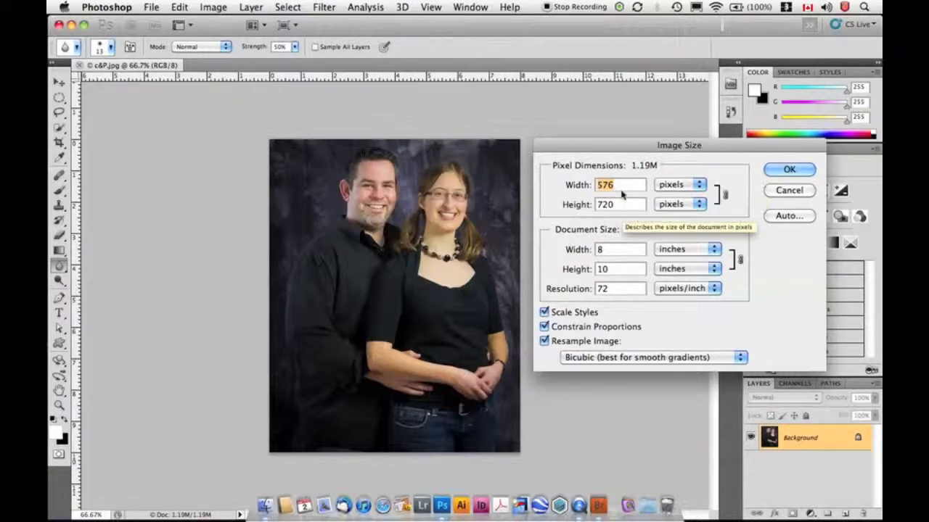
pyautogui.moveTo(635, 218)
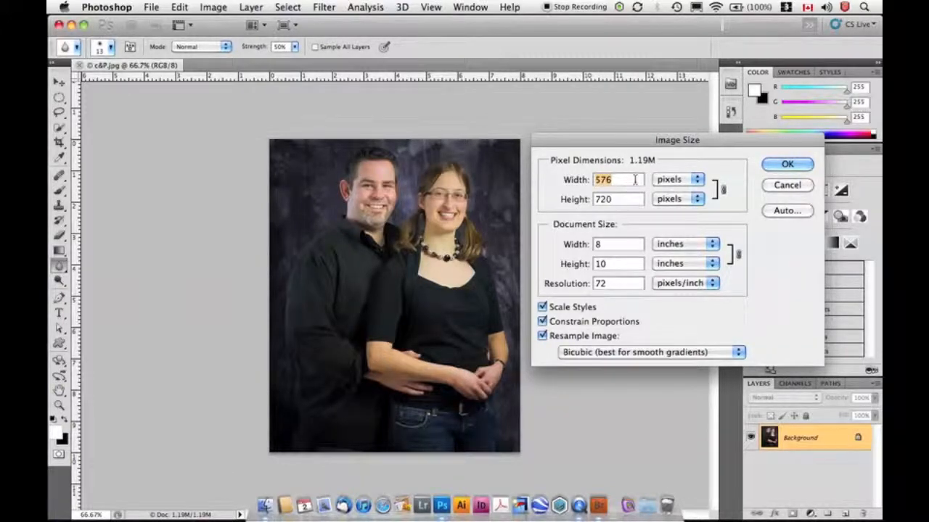
pyautogui.write('400')
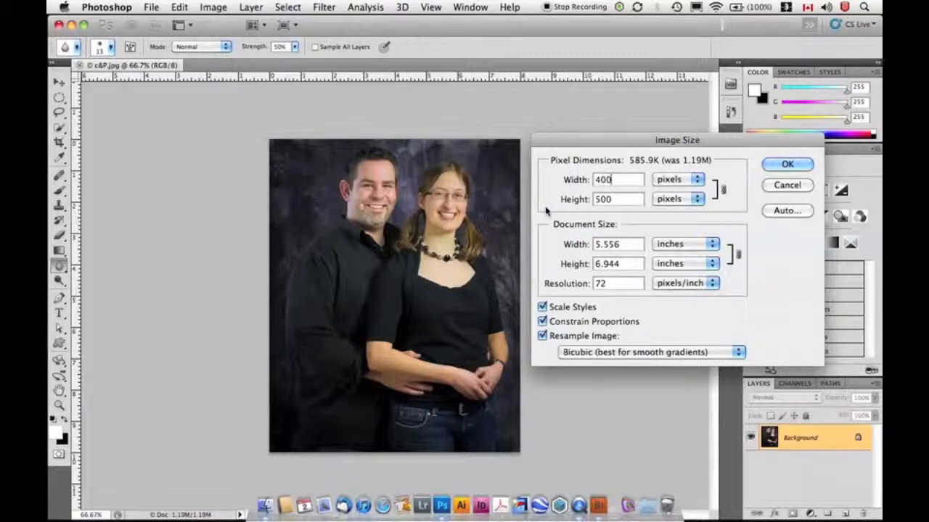
pyautogui.moveTo(508, 234)
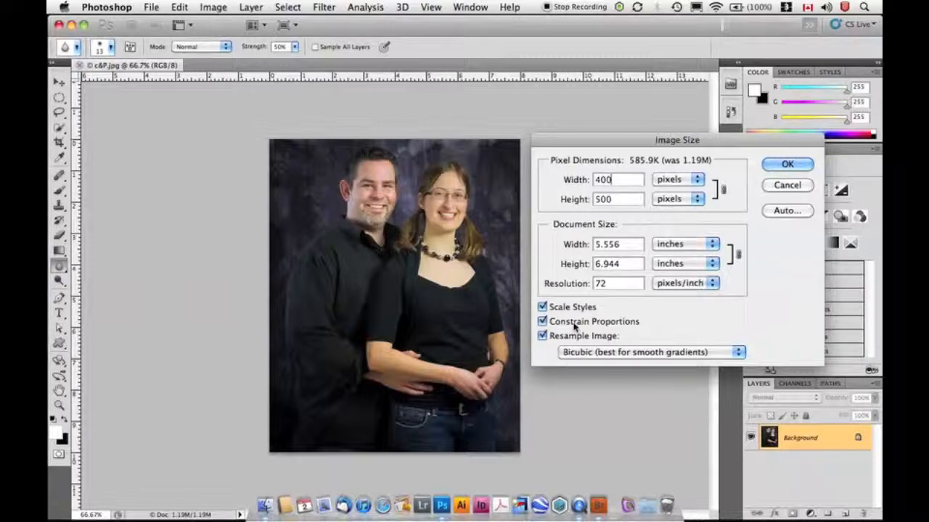
pyautogui.moveTo(542, 322)
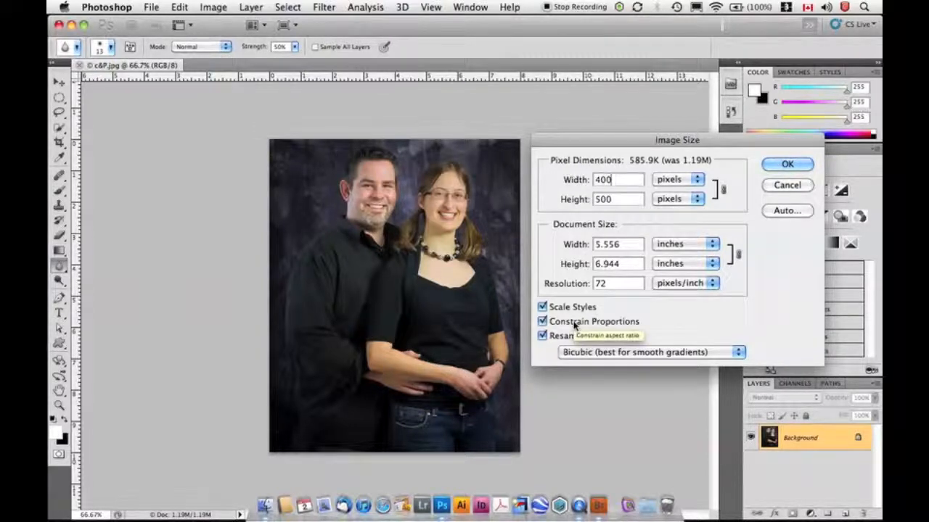
pyautogui.moveTo(578, 312)
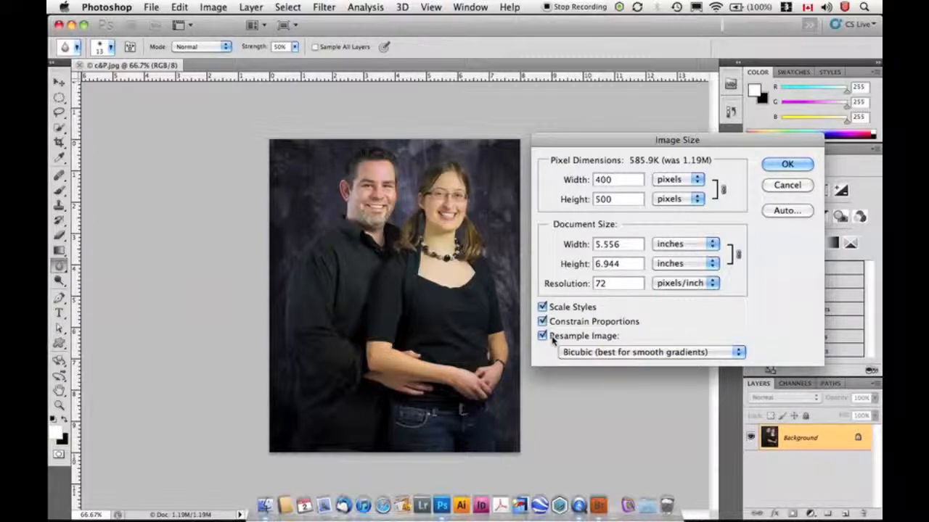
pyautogui.click(617, 179)
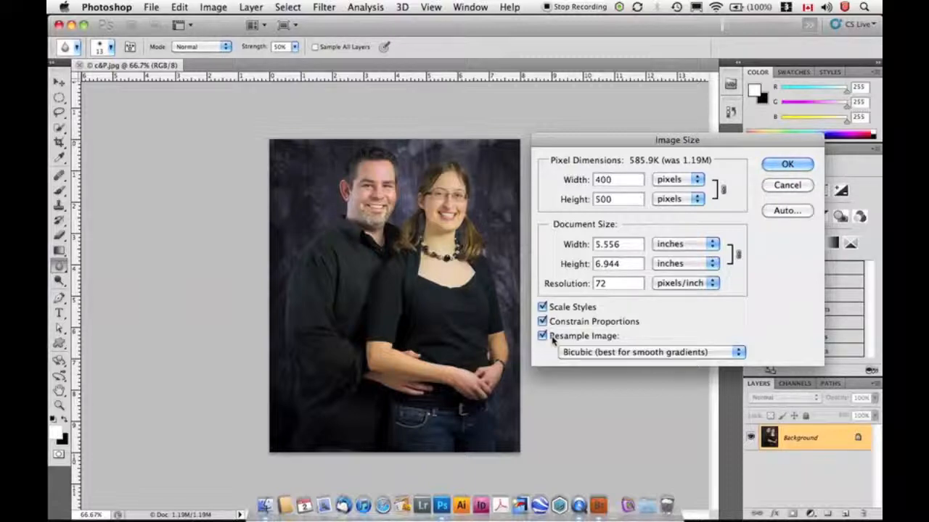
pyautogui.click(616, 180)
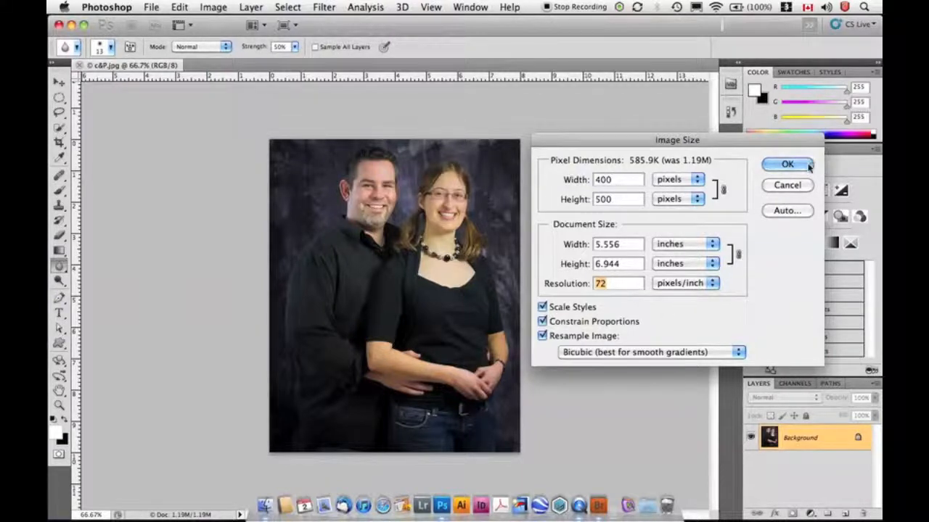
pyautogui.click(787, 164)
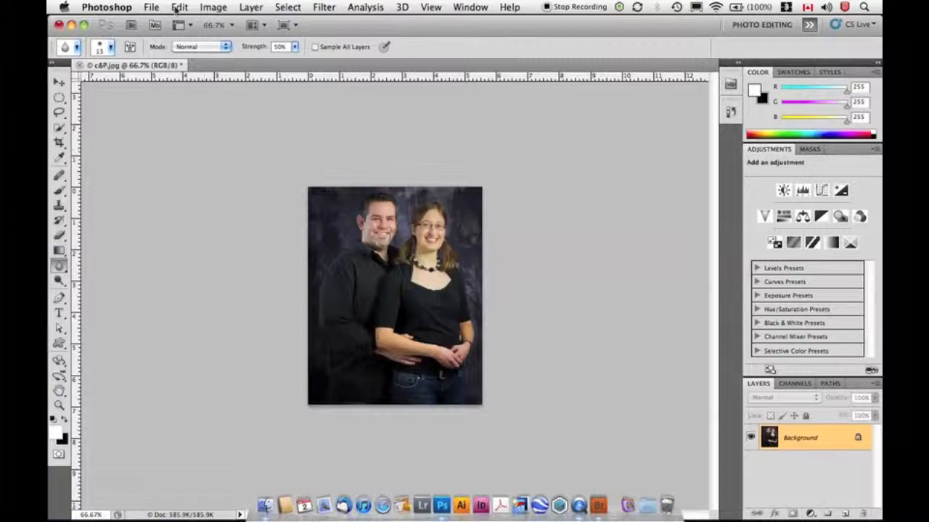
# Undo the resize back to 576×720 pixels and reopen the Image Size dialog.
pyautogui.click(179, 7)
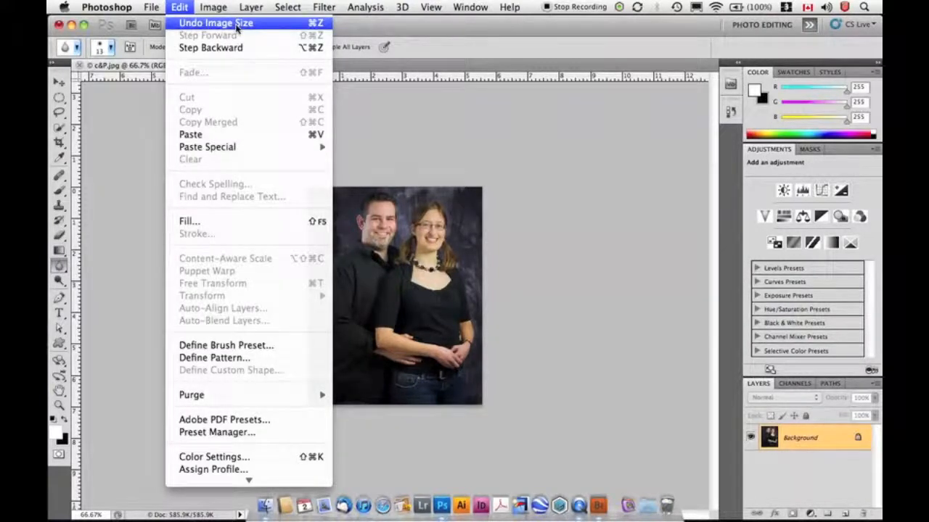
pyautogui.click(216, 23)
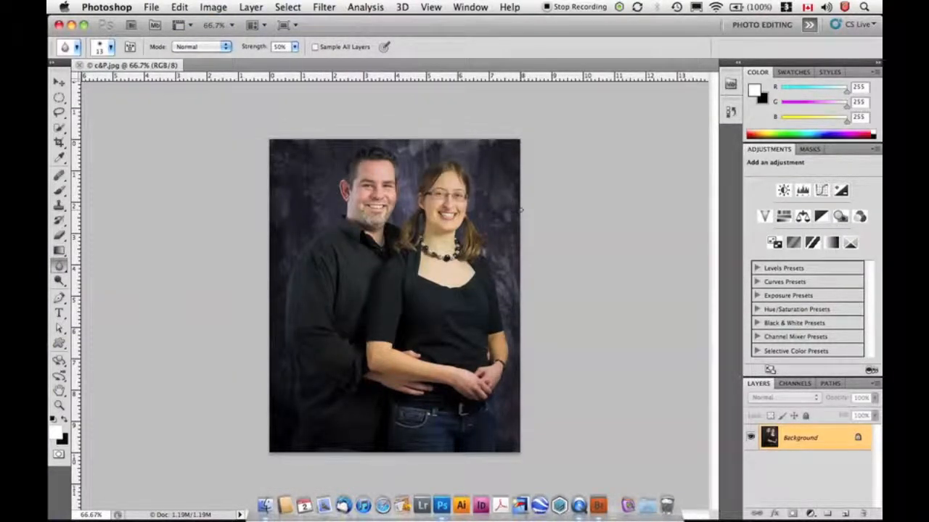
pyautogui.click(214, 7)
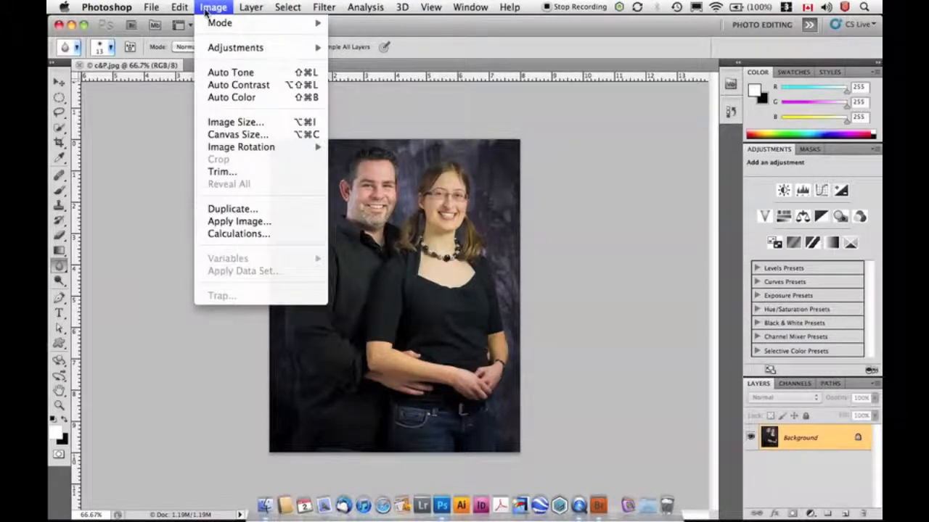
pyautogui.click(235, 121)
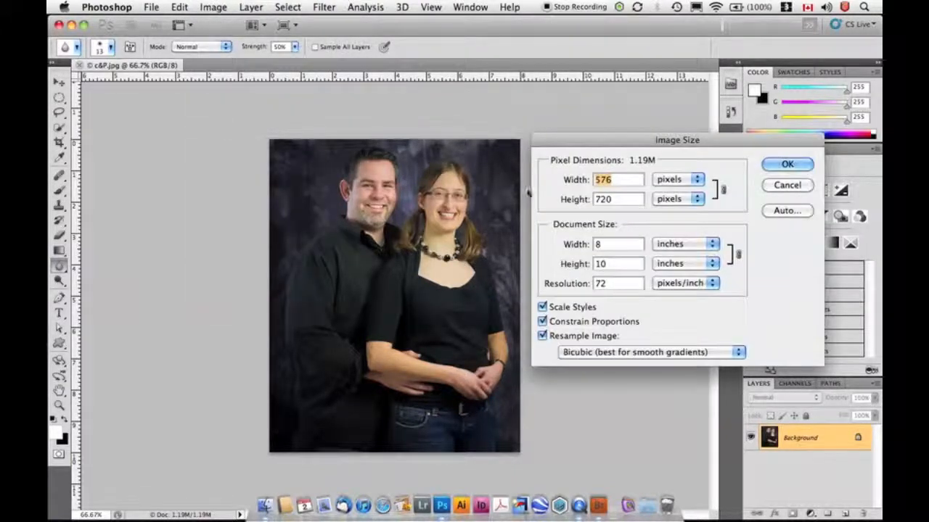
# Turn off resampling and set resolution to 300 pixels/inch, giving 1.92×2.4 inches.
pyautogui.click(542, 335)
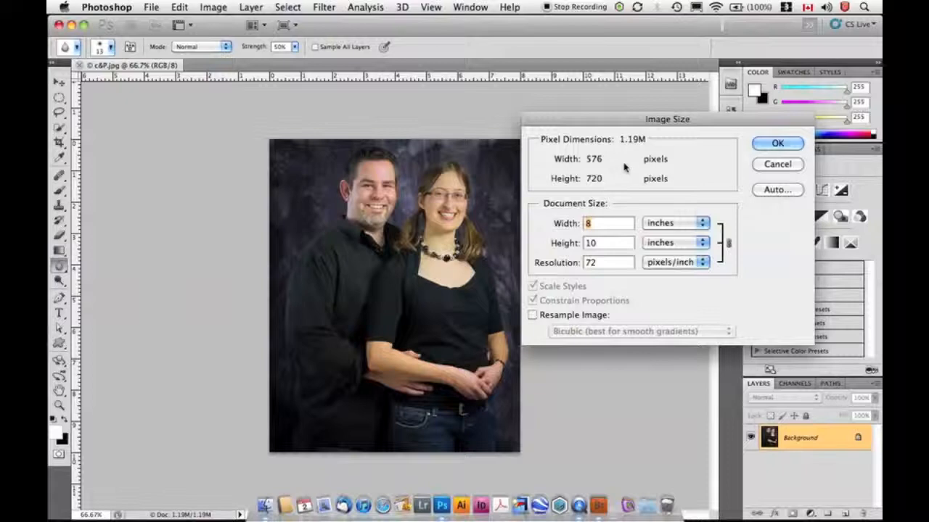
pyautogui.moveTo(671, 183)
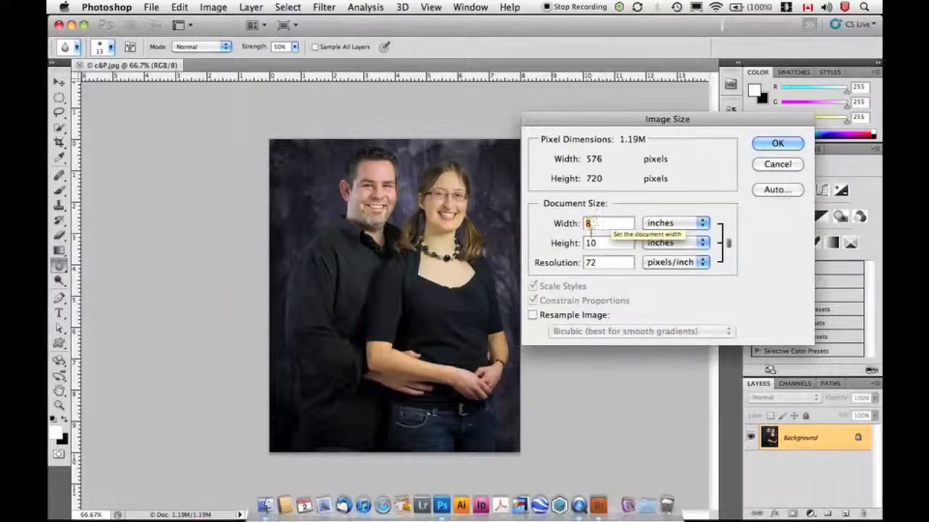
pyautogui.moveTo(579, 272)
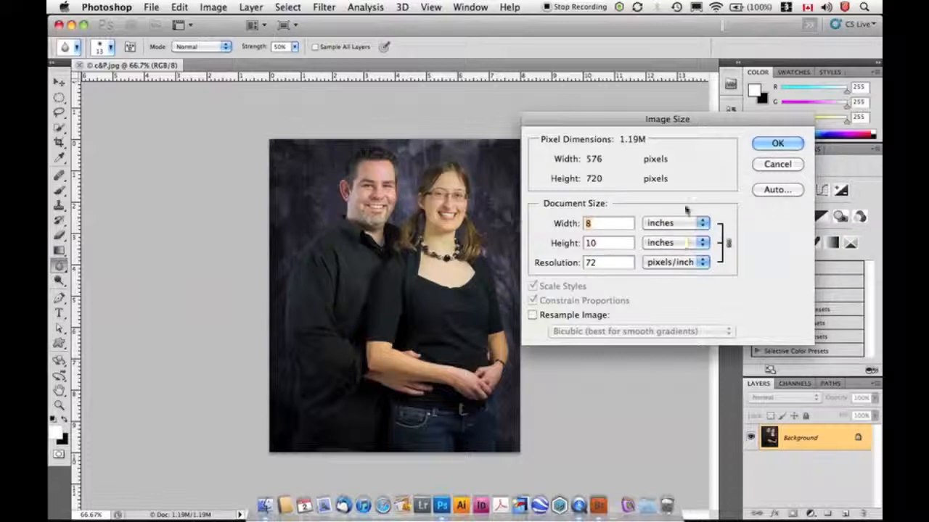
pyautogui.write('10')
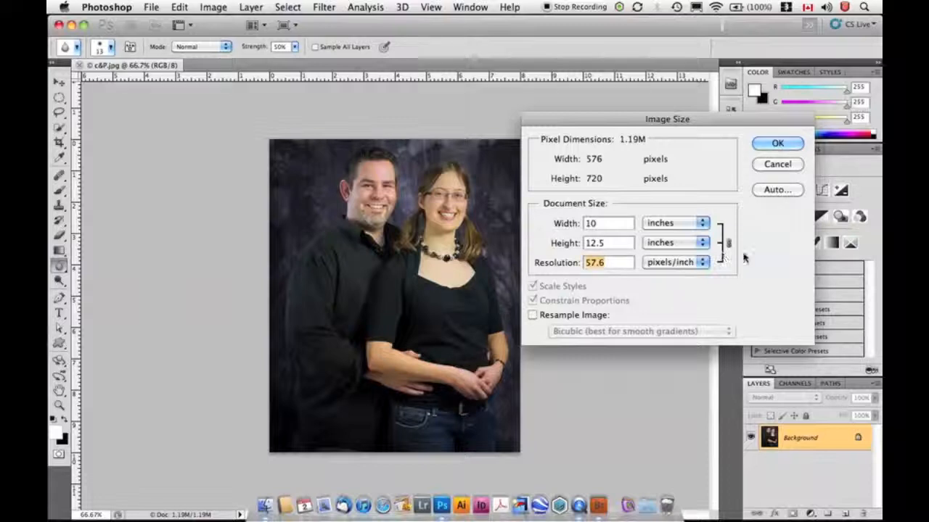
pyautogui.write('300')
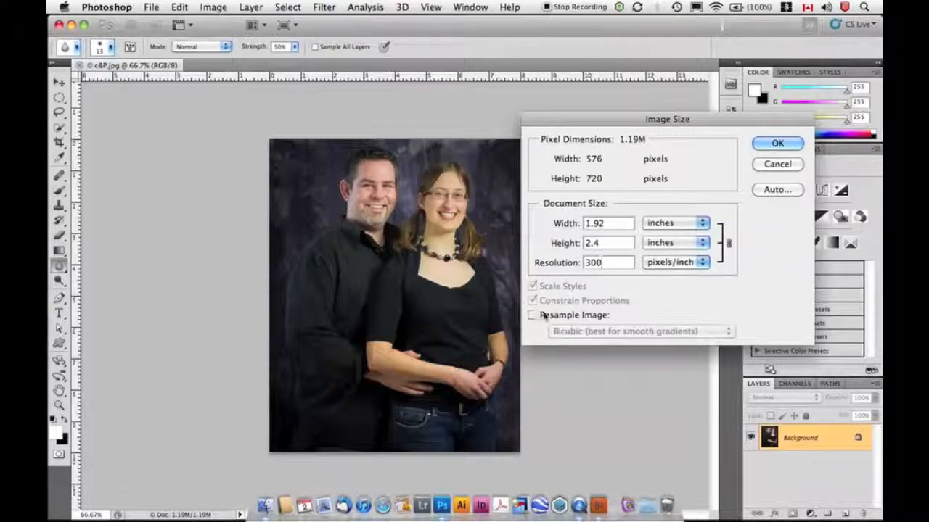
pyautogui.tripleClick(608, 262)
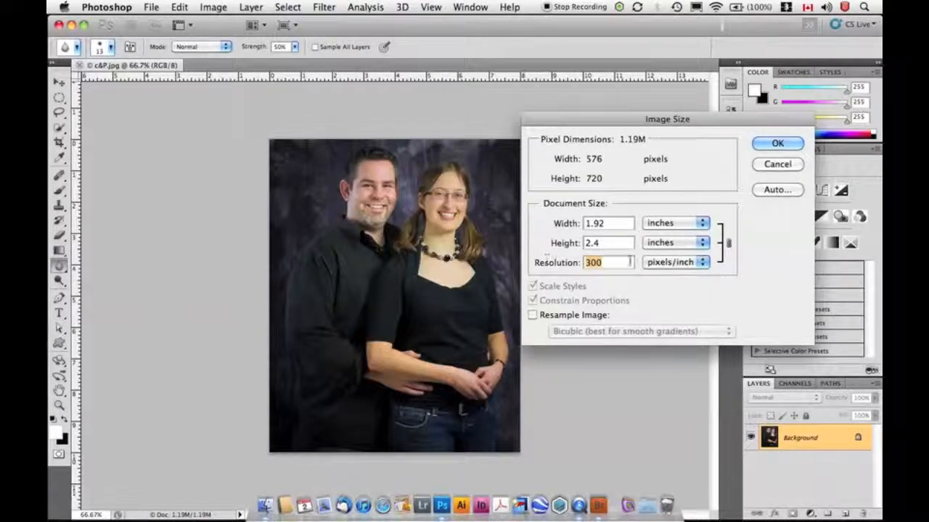
pyautogui.moveTo(632, 258)
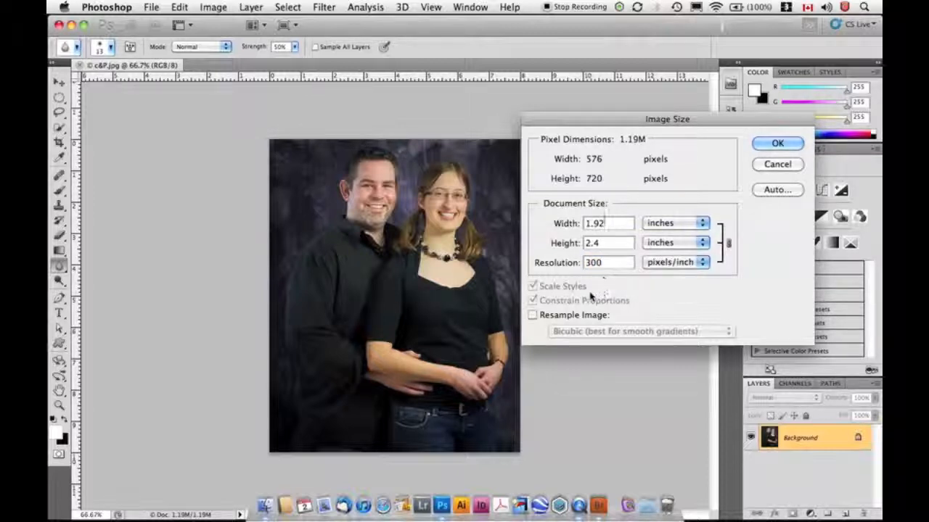
# Re-enable resampling with Bicubic interpolation and apply 300 ppi at 576×720 pixels.
pyautogui.click(533, 315)
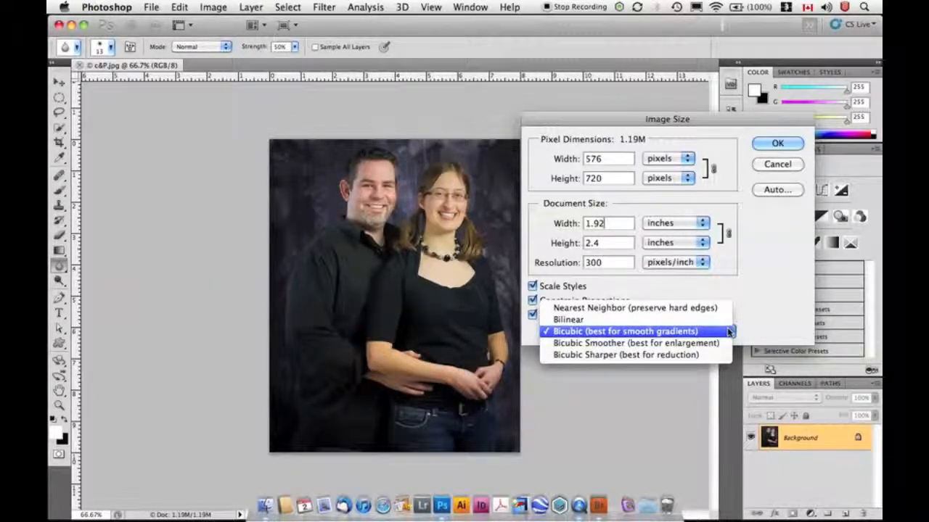
pyautogui.moveTo(634, 308)
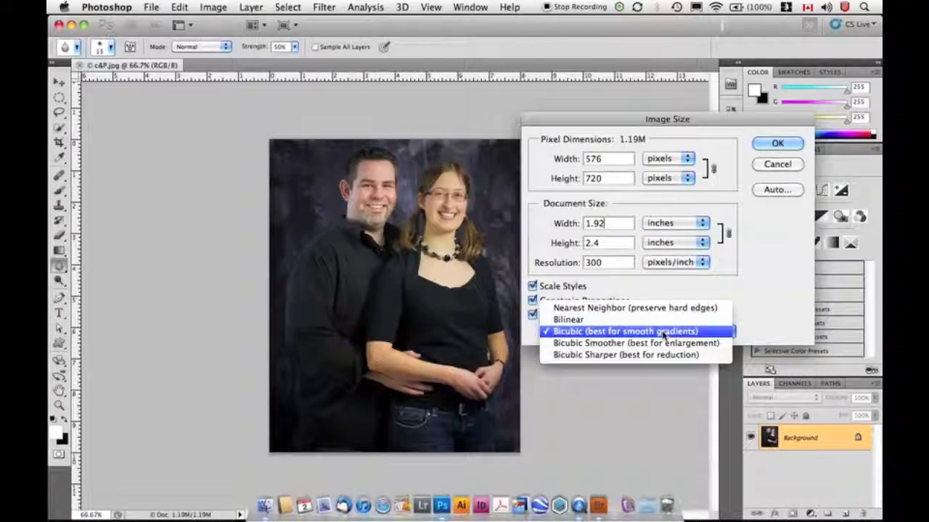
pyautogui.click(624, 331)
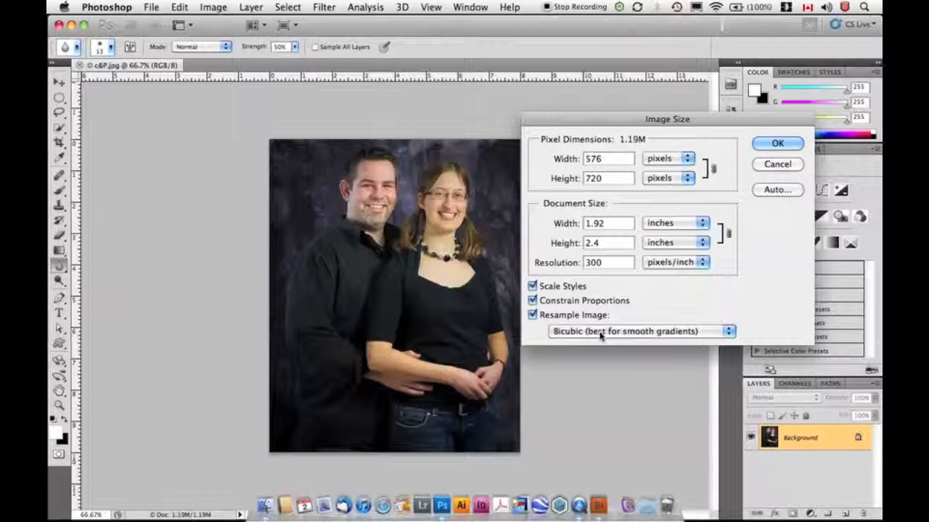
pyautogui.click(638, 332)
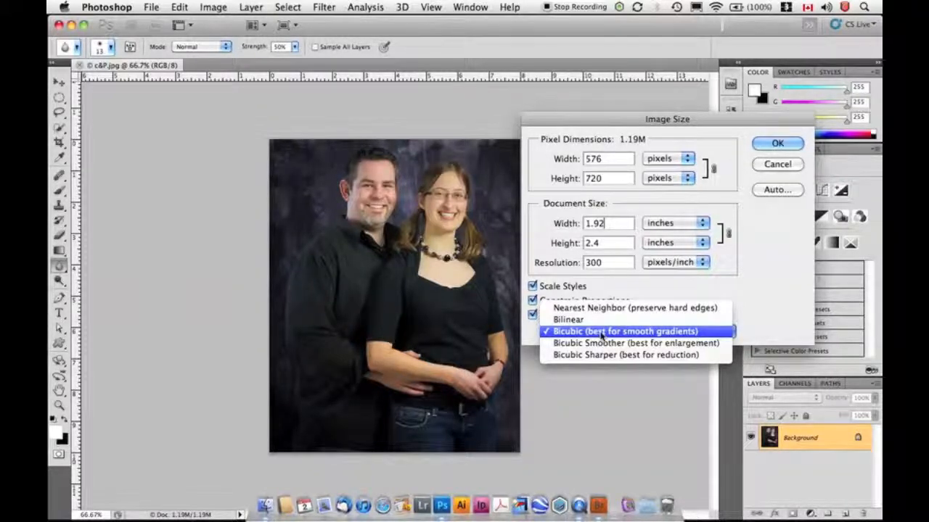
pyautogui.moveTo(635, 342)
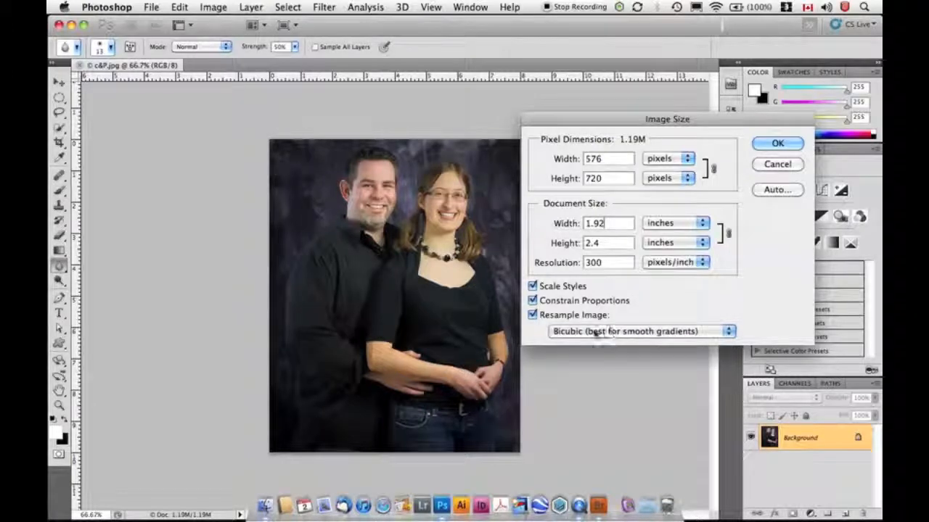
pyautogui.click(777, 142)
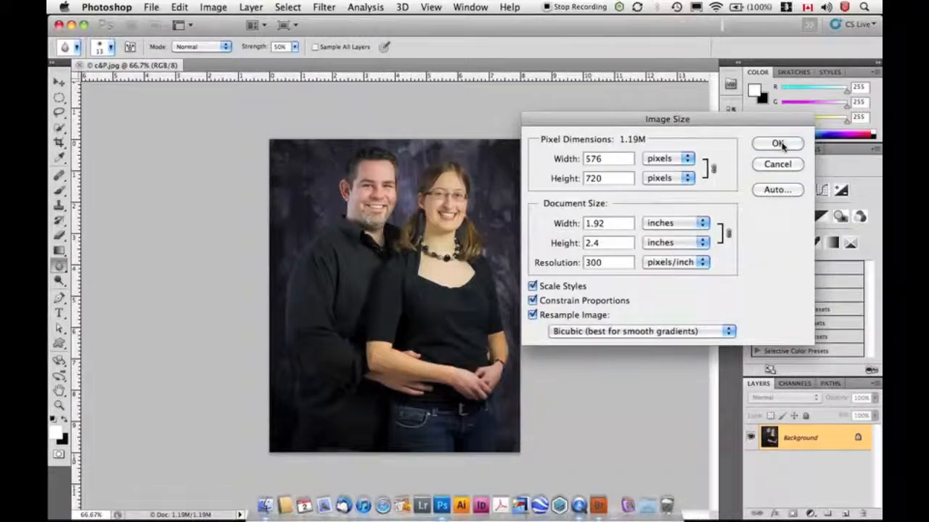
pyautogui.click(777, 143)
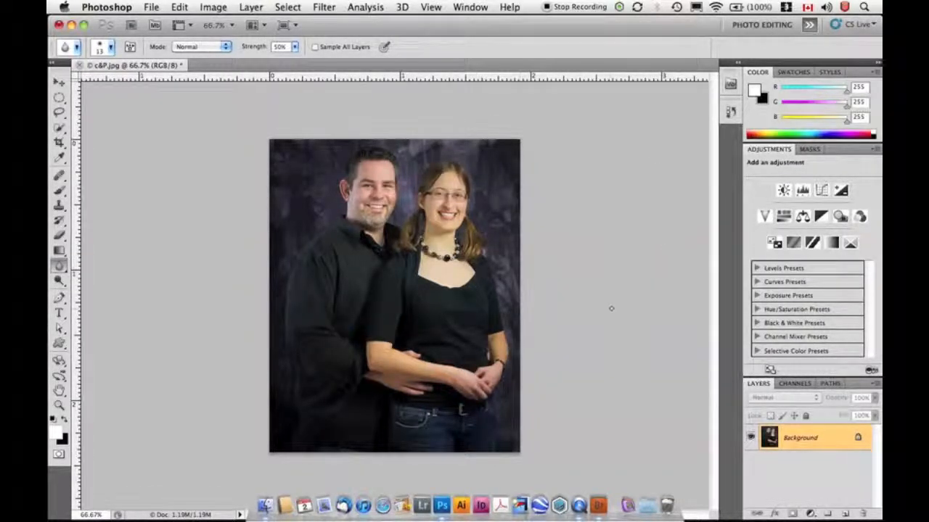